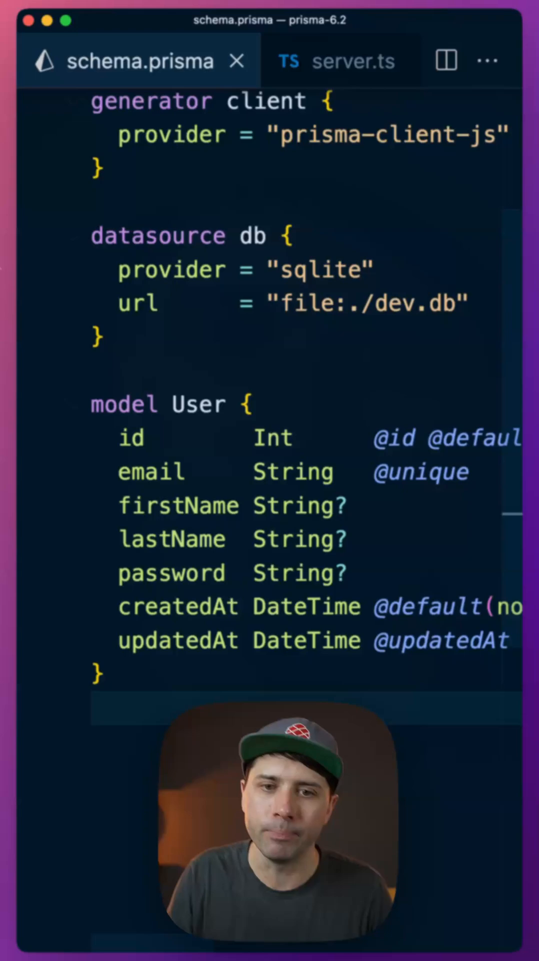
- Add enum Role { ADMIN USER } below User and give User a role field defaulting to USER
double_click(322, 270)
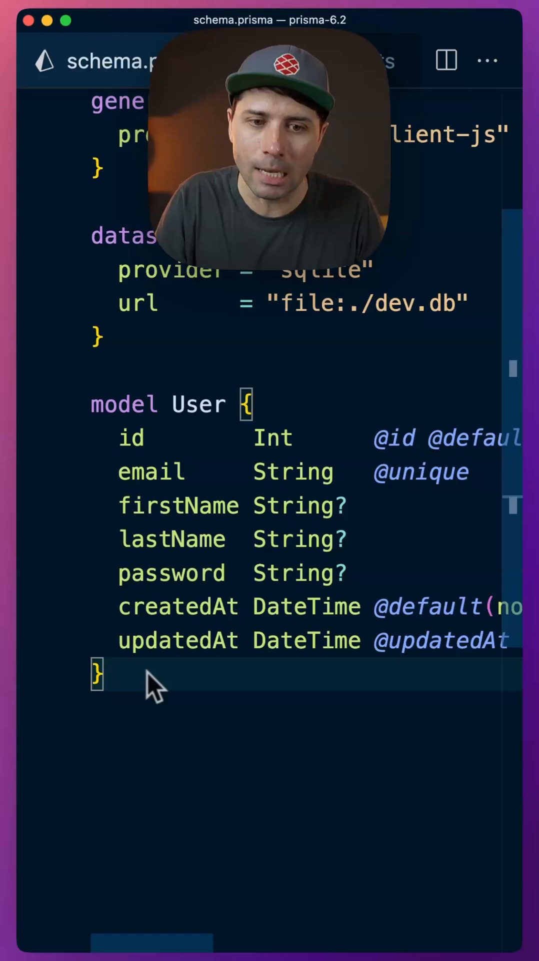
type("enum Role")
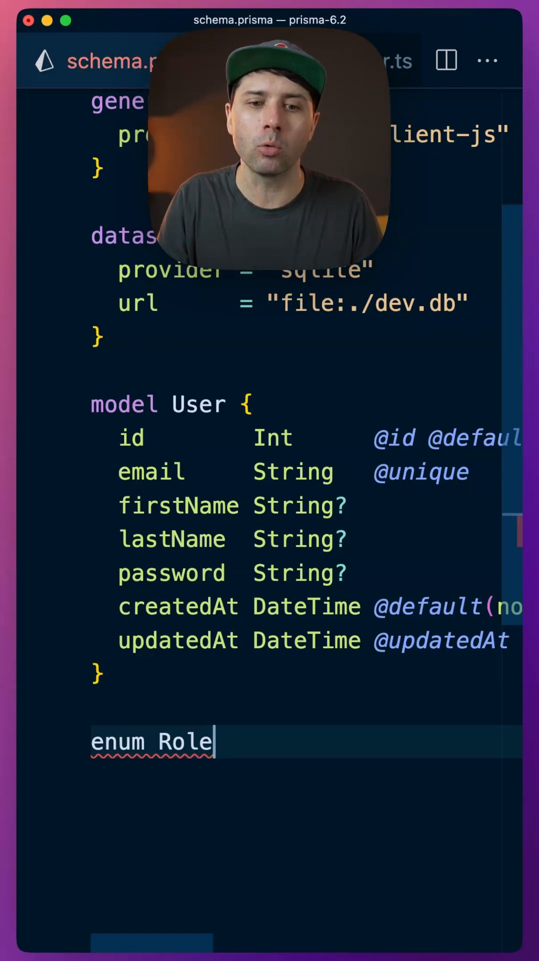
type("{ ADMIN USER }")
type("role      Role     @default(US")
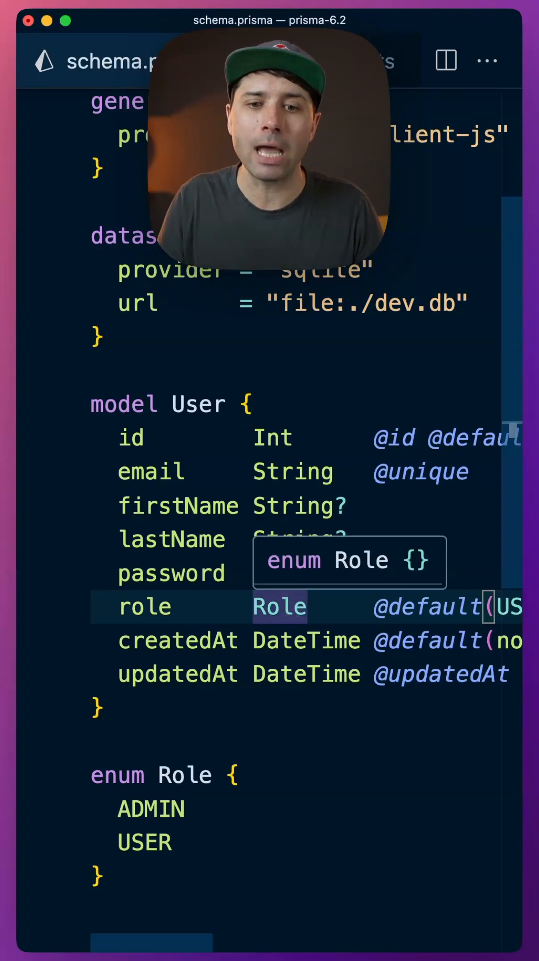
type("d")
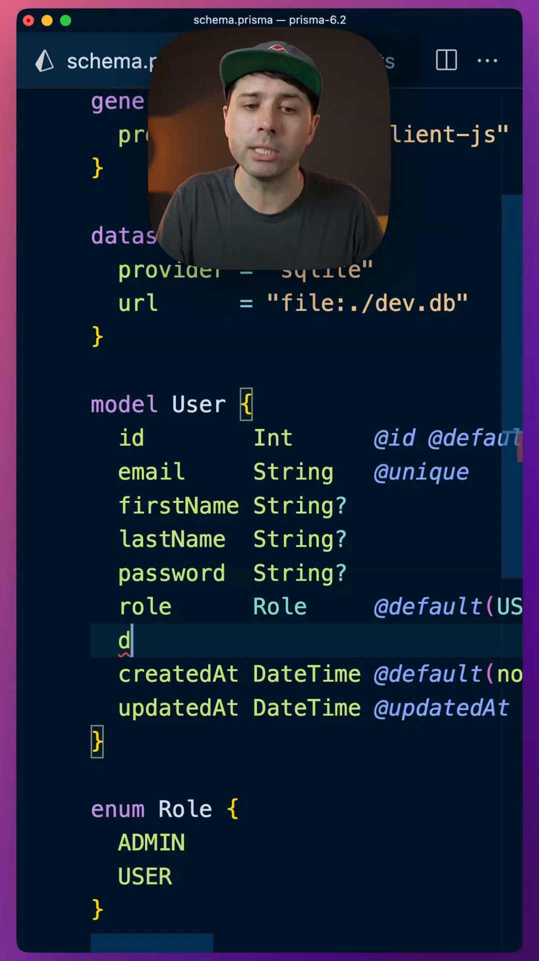
type("ata")
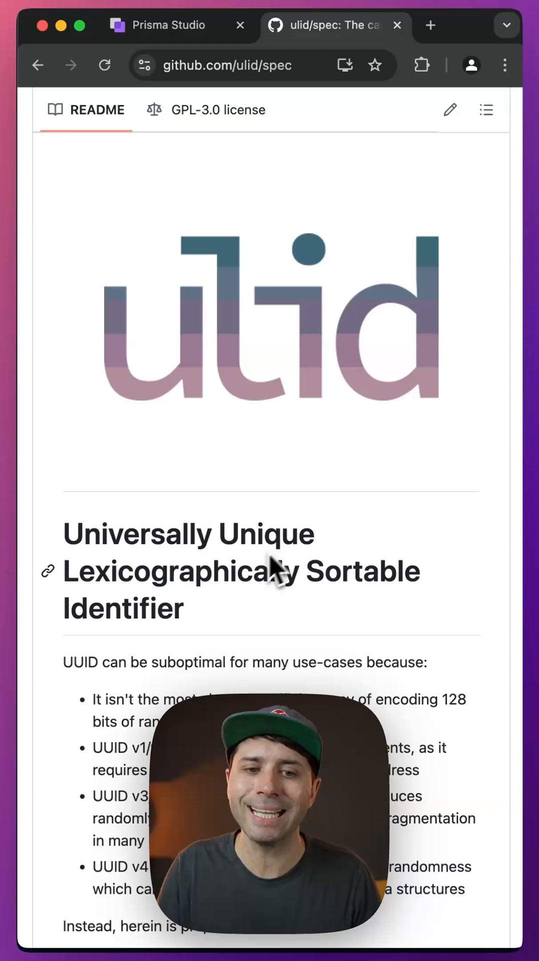
mouse_move(331, 622)
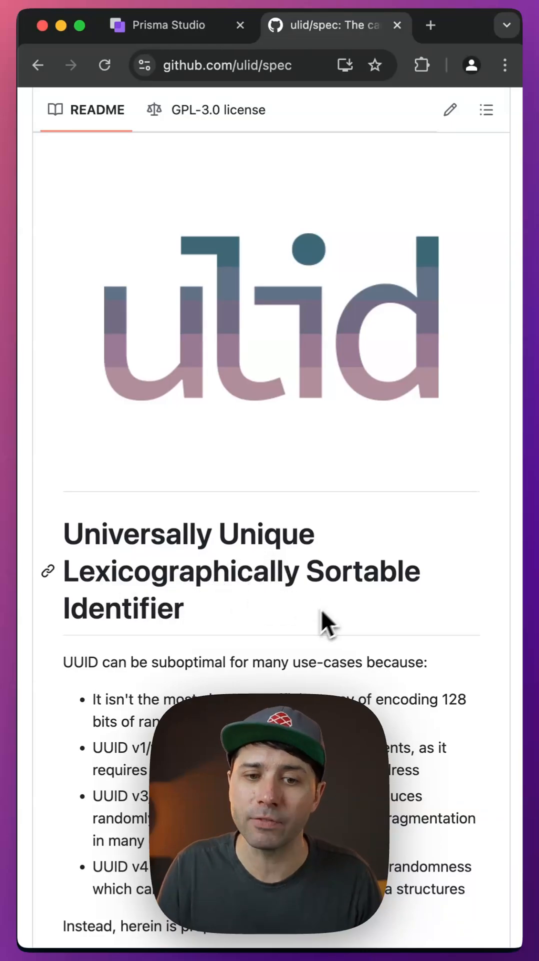
scroll("down", 3)
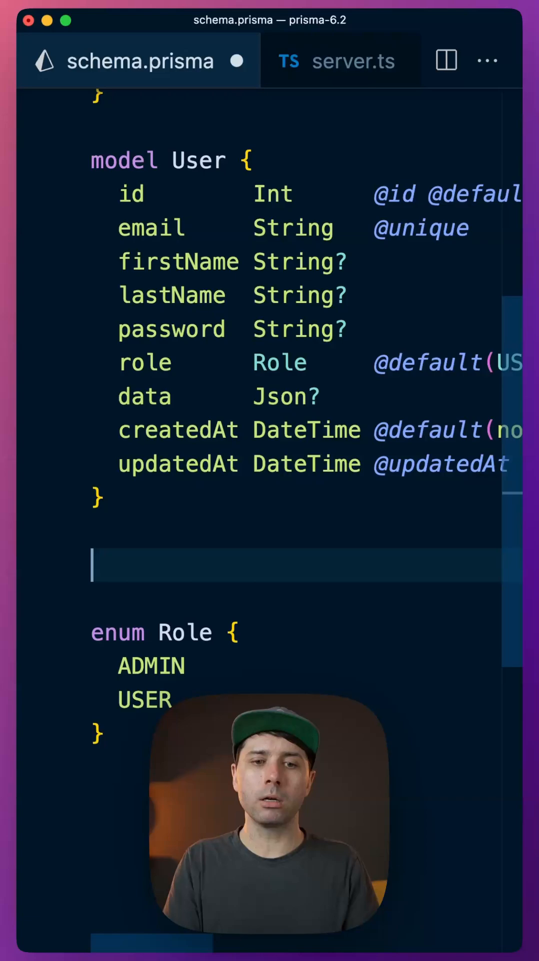
type("model Post {")
type("id")
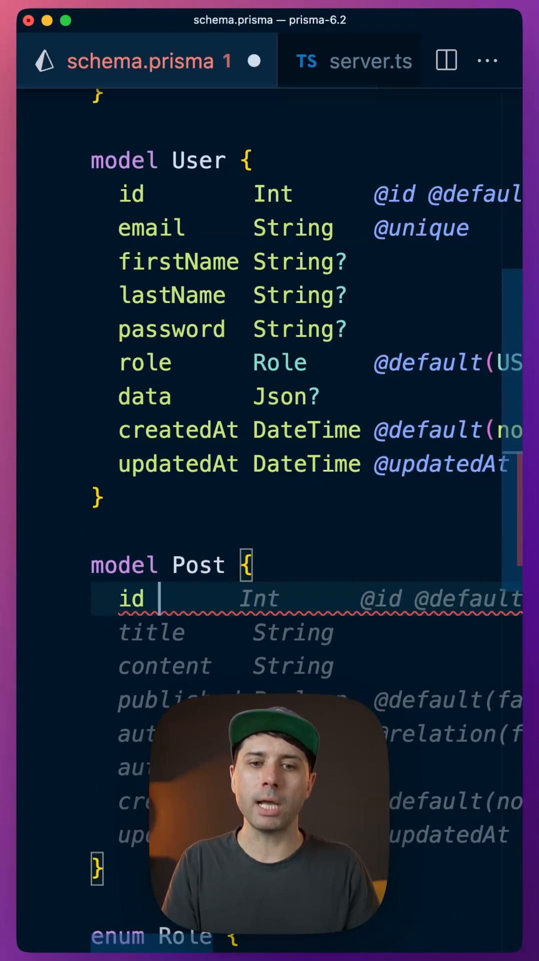
type("String @id @")
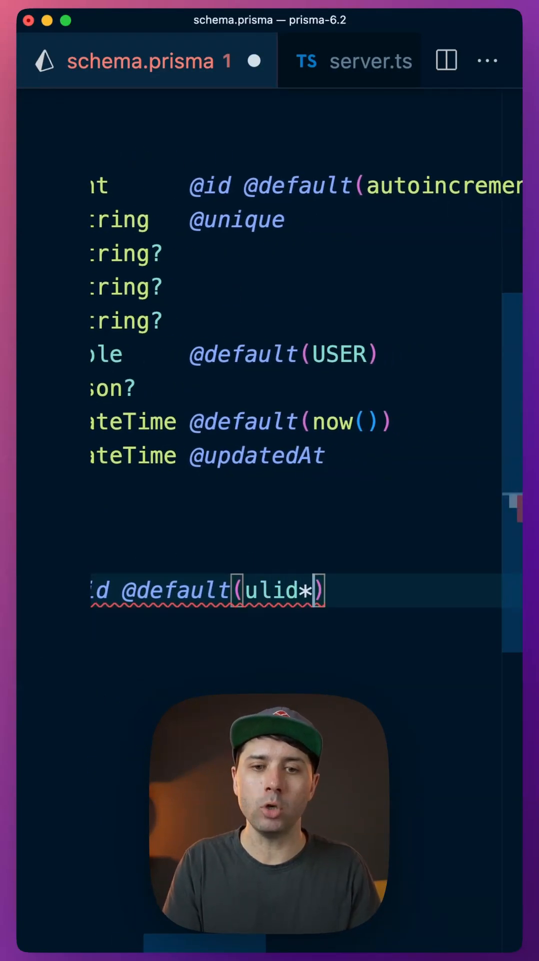
type("()")
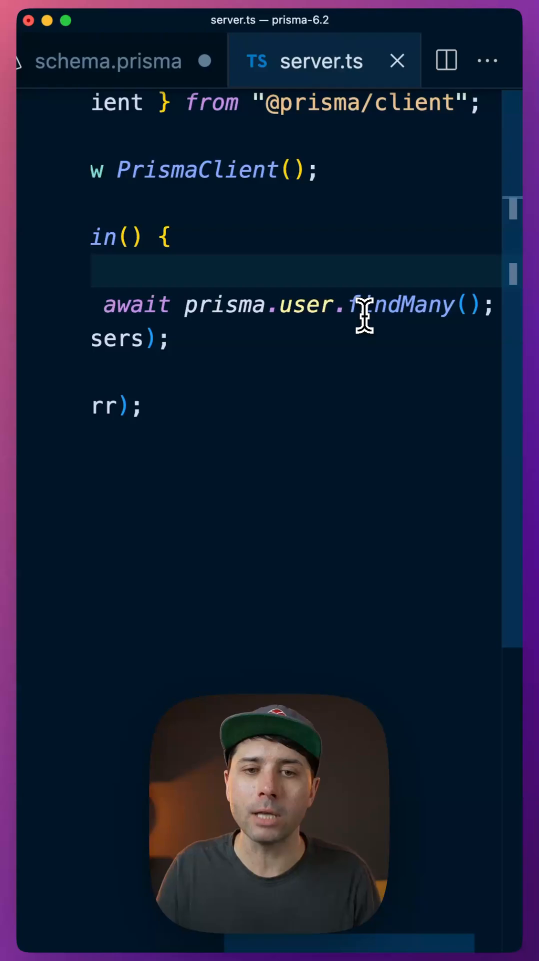
- Replace findMany with updateManyAndReturn in the server.ts users query
type("update")
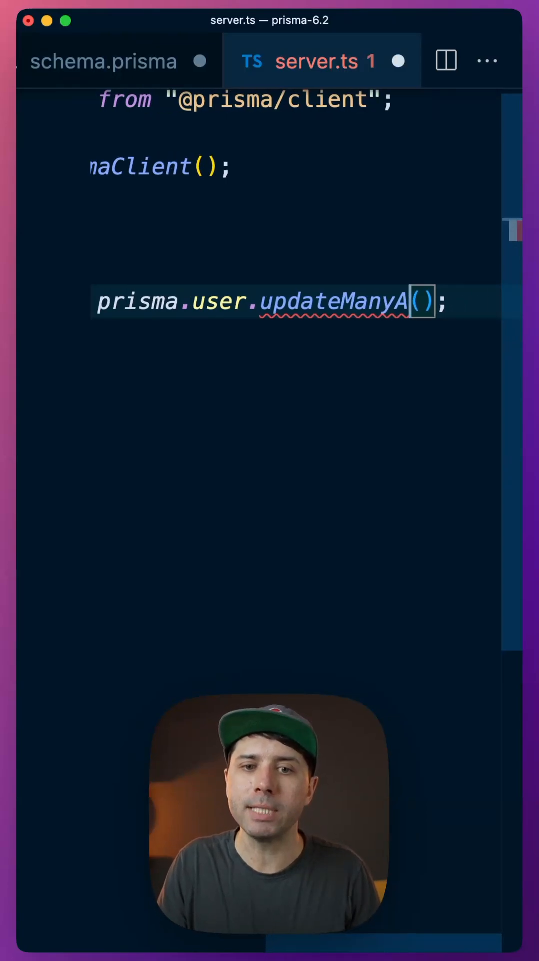
key("Backspace")
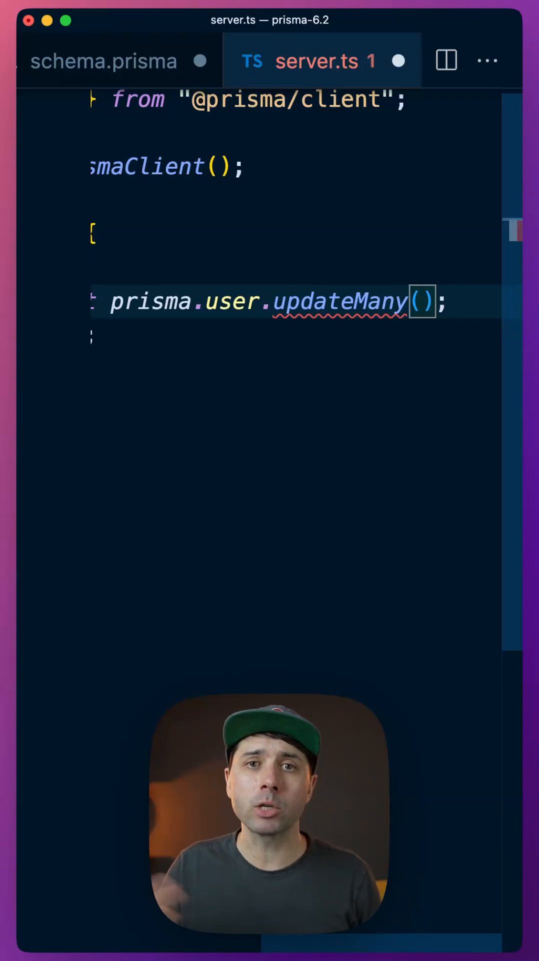
type("AndReturn")
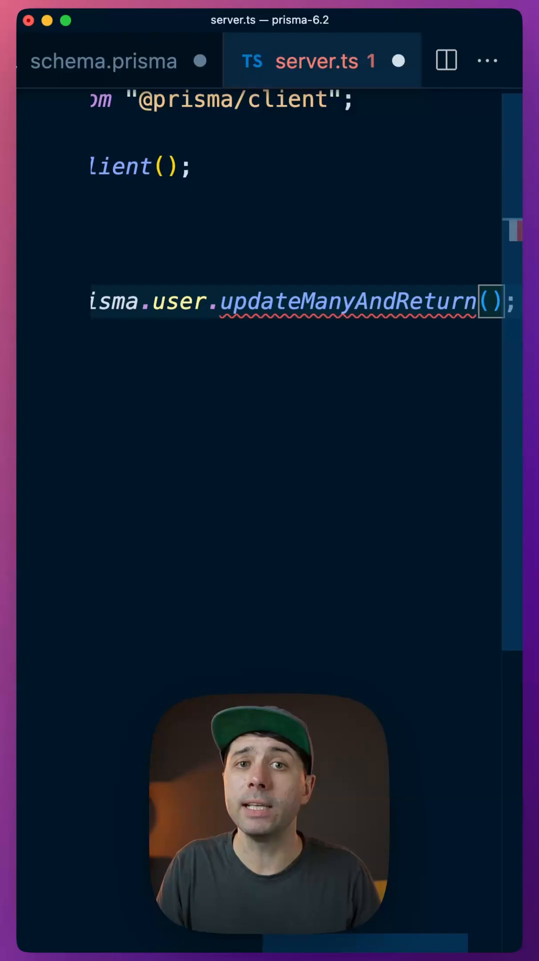
type("c")
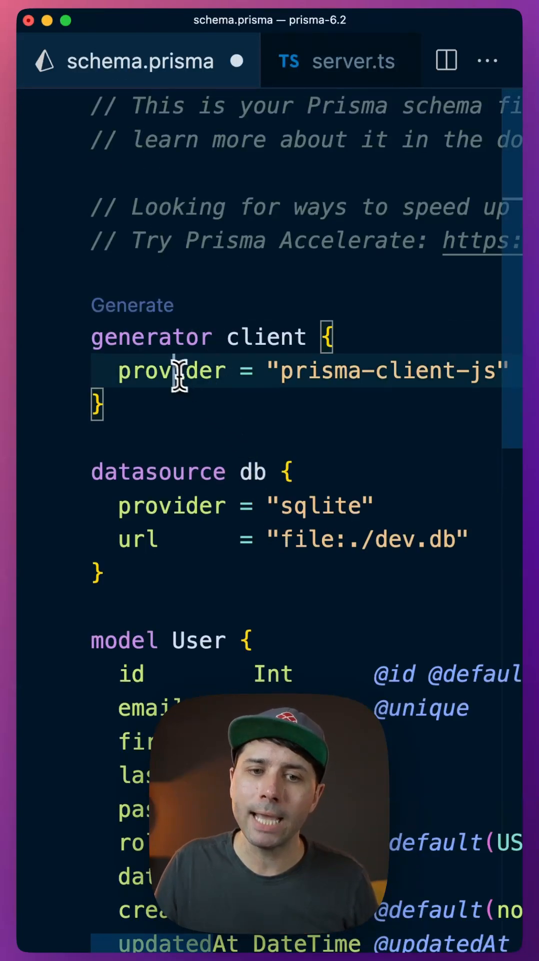
- Add then remove previewFeatures = ["omitApi"] in the generator block, and save the schema
double_click(172, 371)
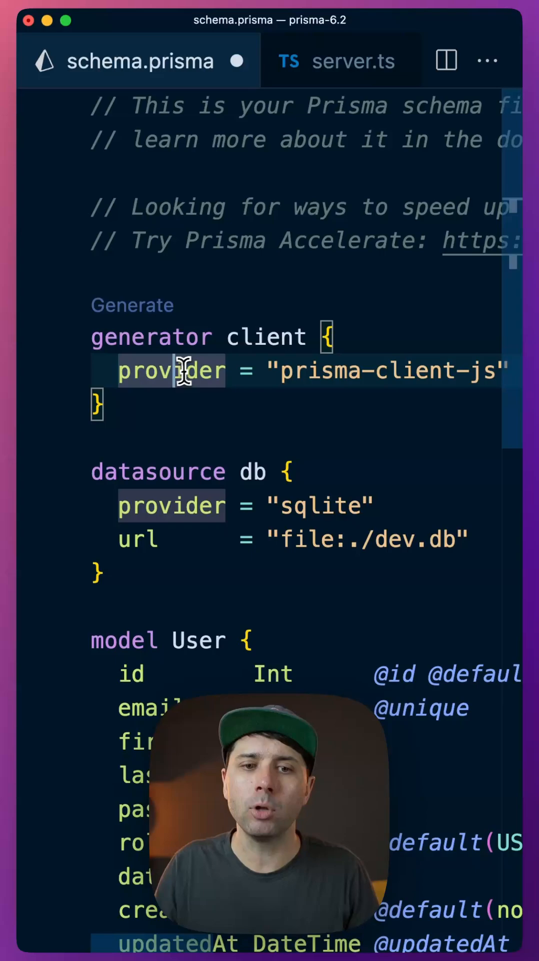
type("previewFeatures = [\"omitApi\",")
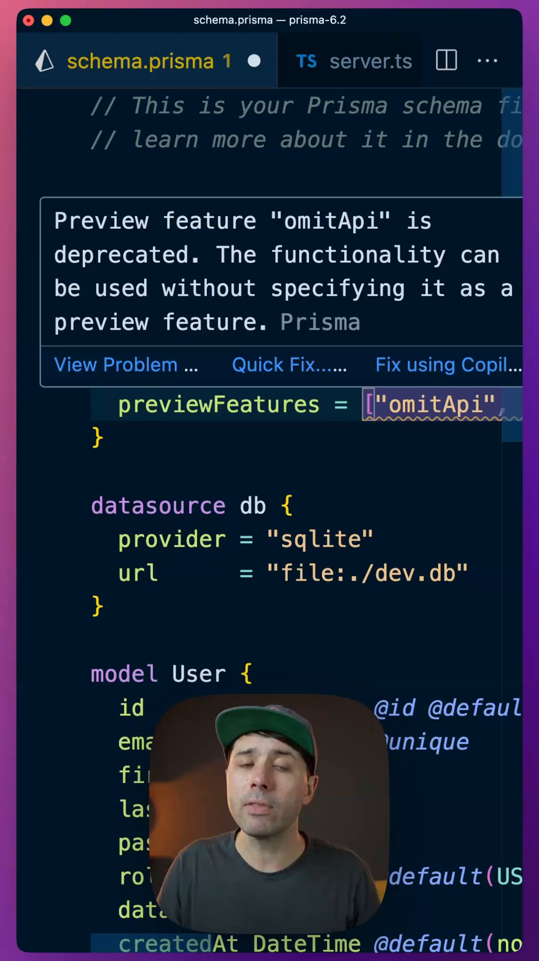
mouse_move(101, 248)
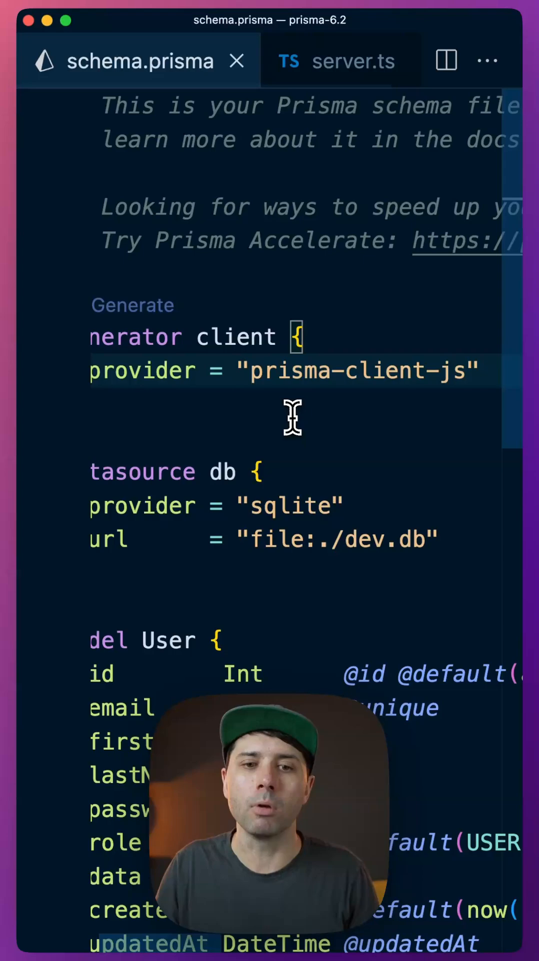
left_click(338, 61)
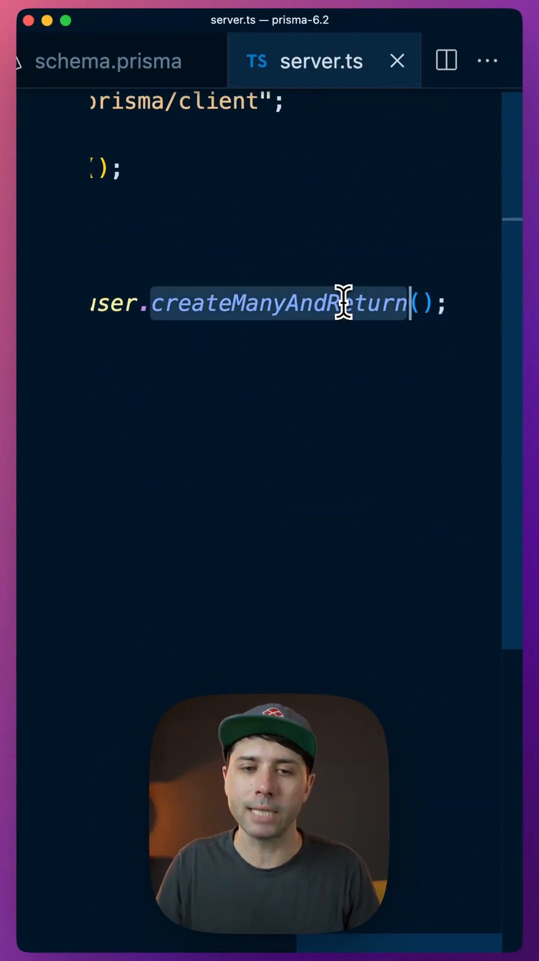
- Change the users query to findMany with { omit: { password: true } }
type("findMany")
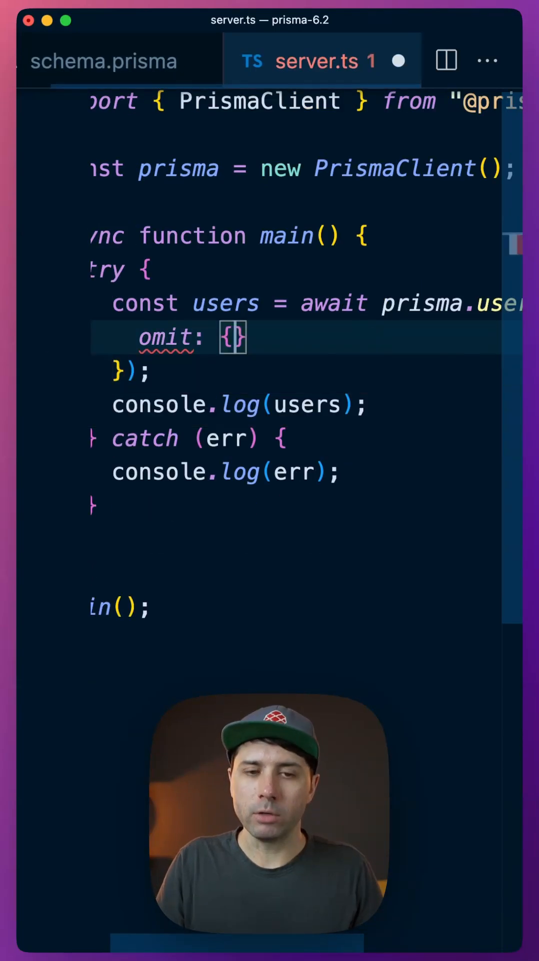
type("password: true,")
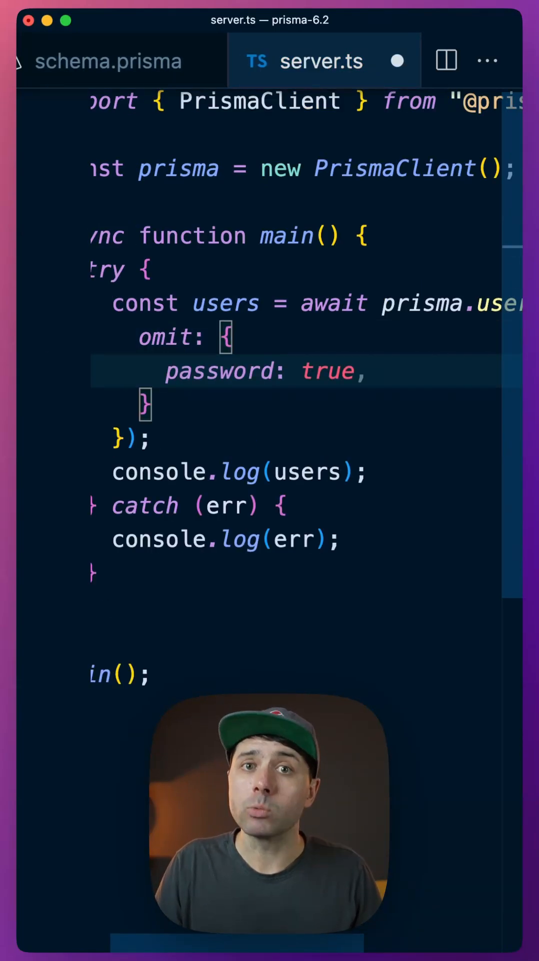